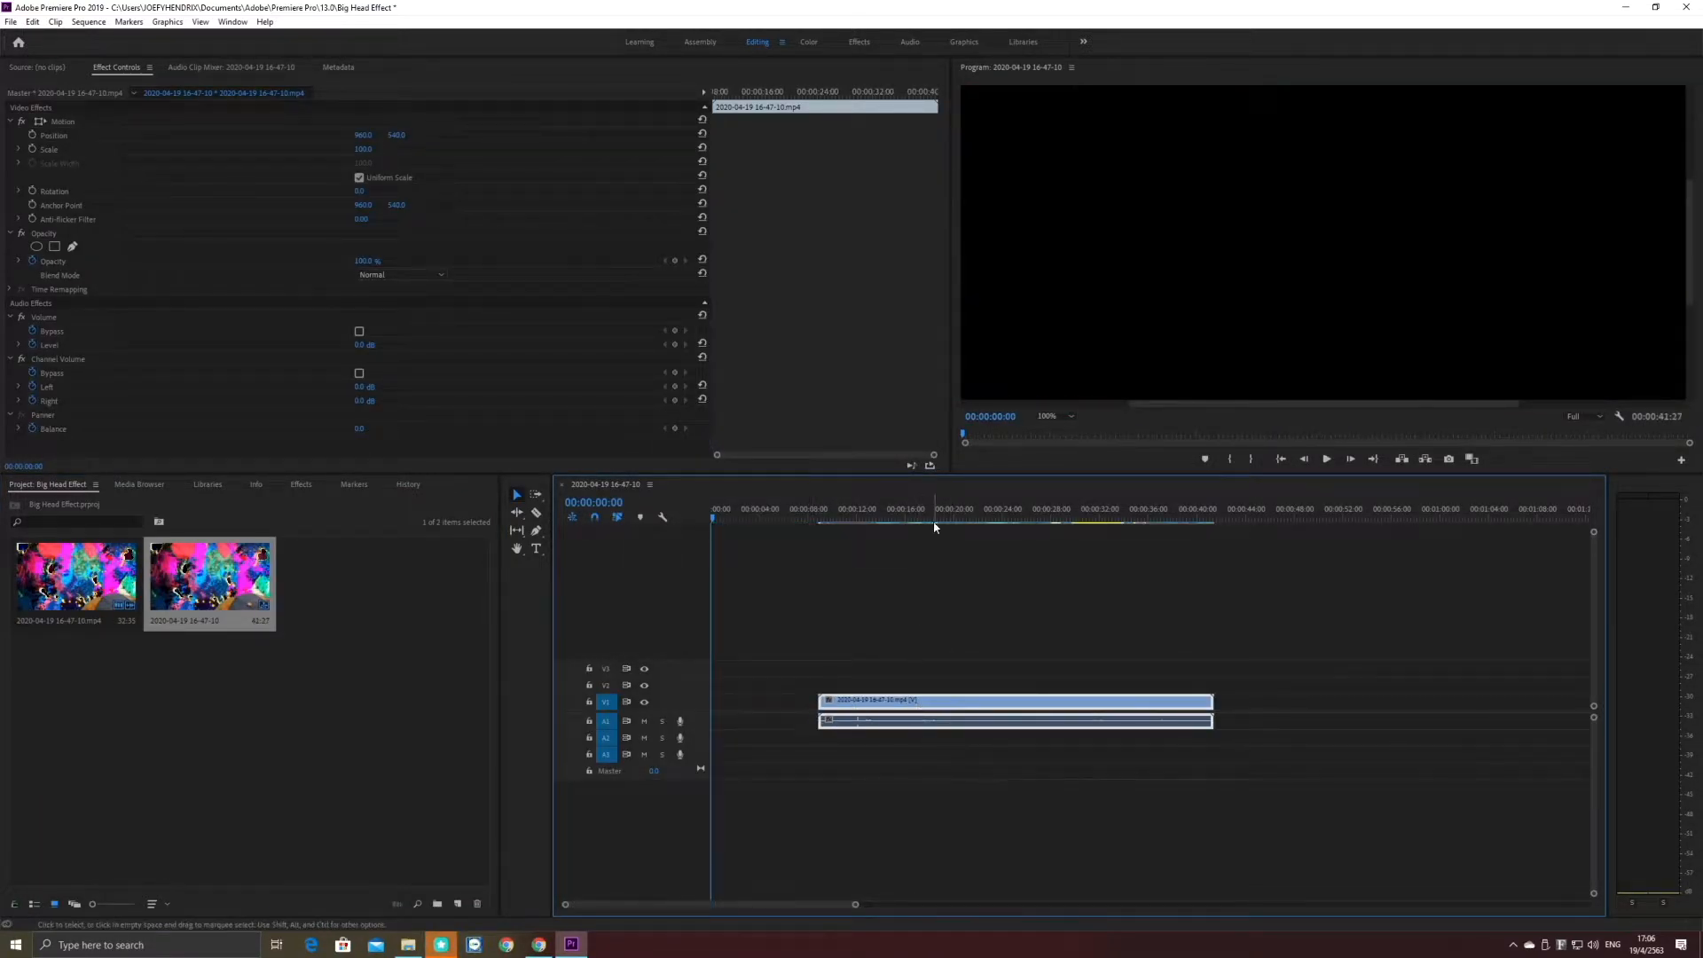
Move the playhead to about 00:00:16 on the timeline ruler.
left_click(924, 518)
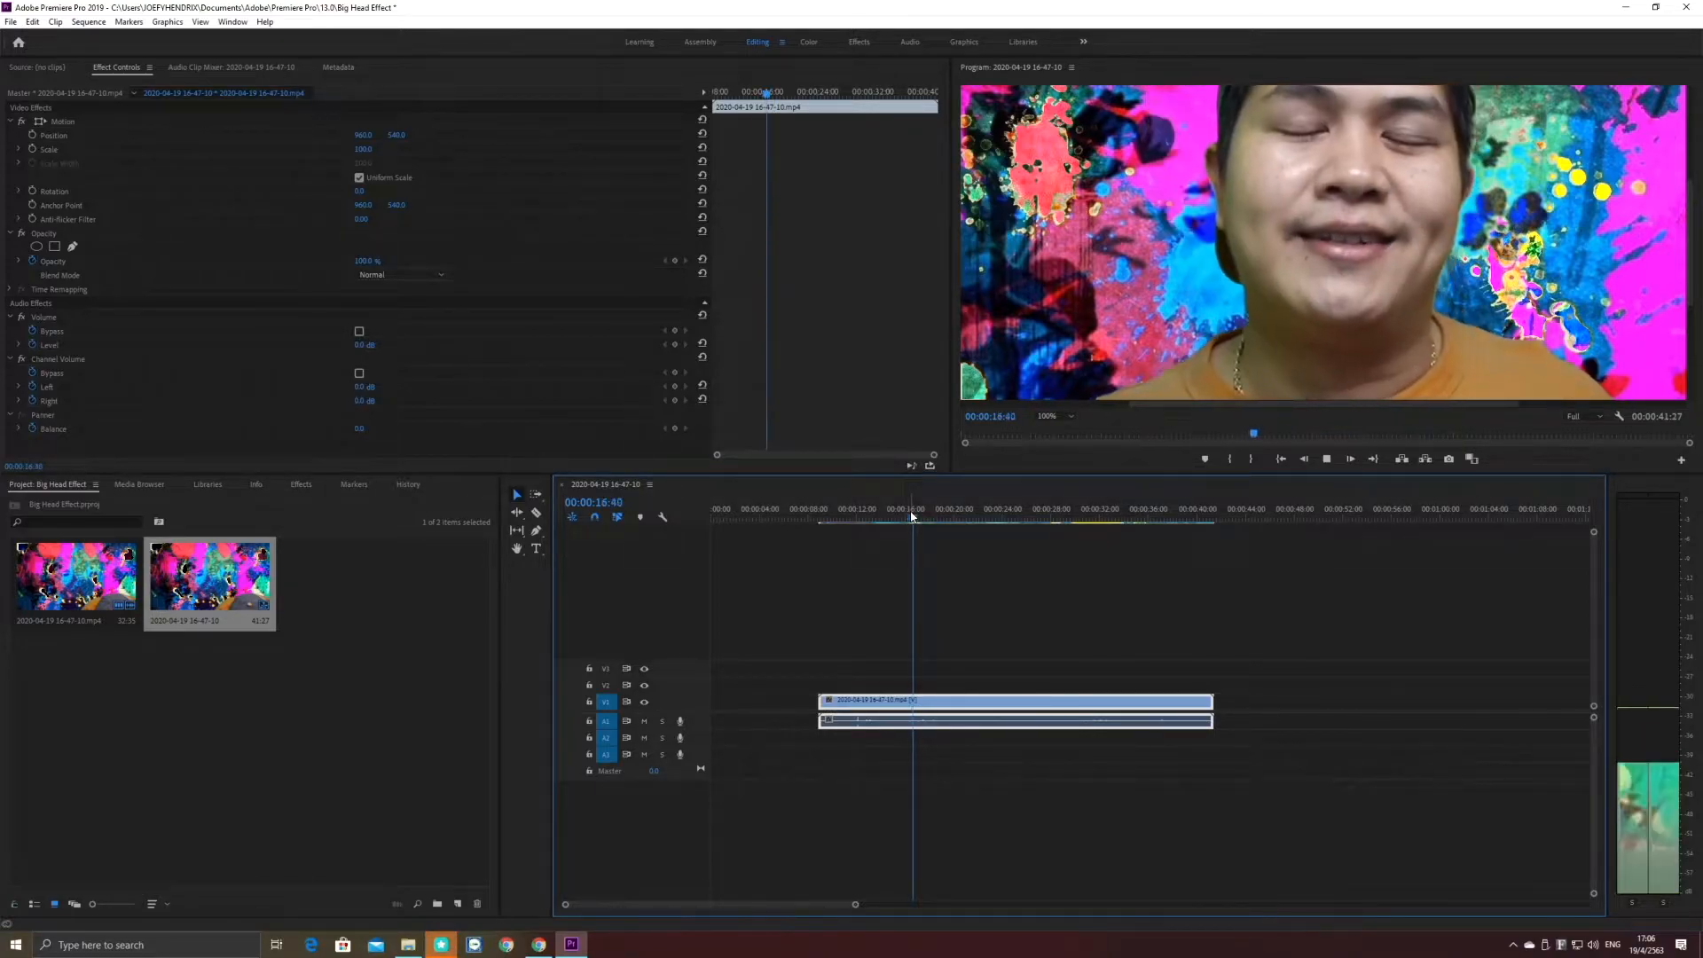
left_click(913, 518)
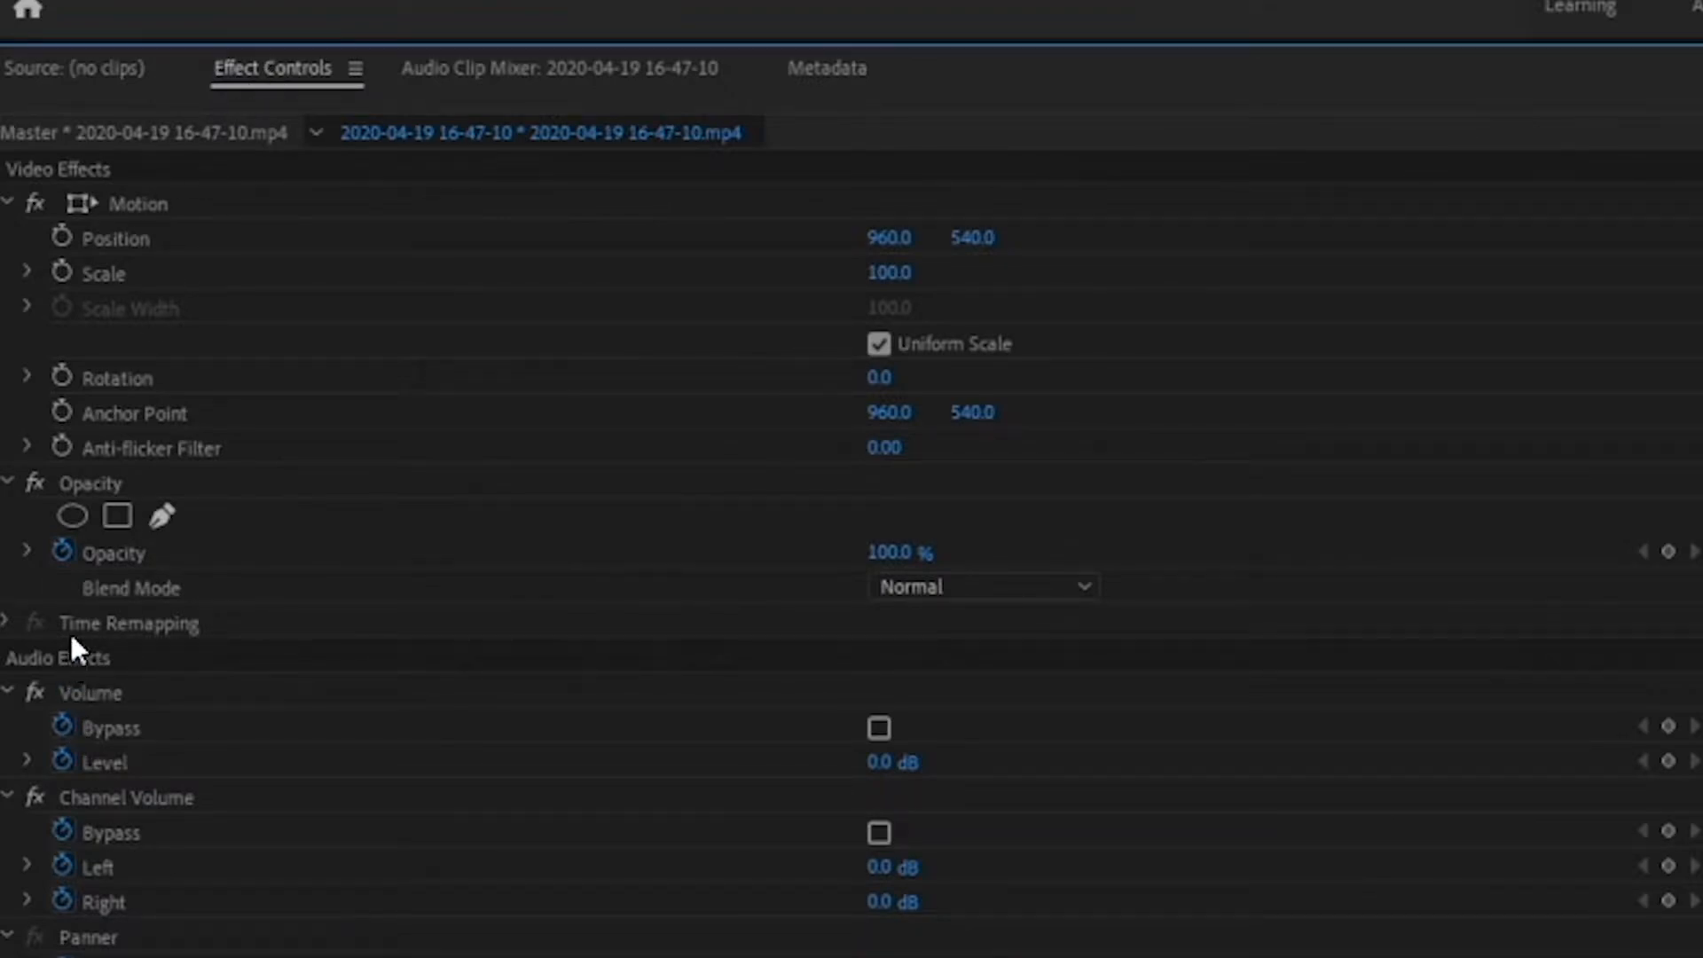
Select the clip's Opacity effect in Effect Controls to reveal its masking options.
left_click(88, 483)
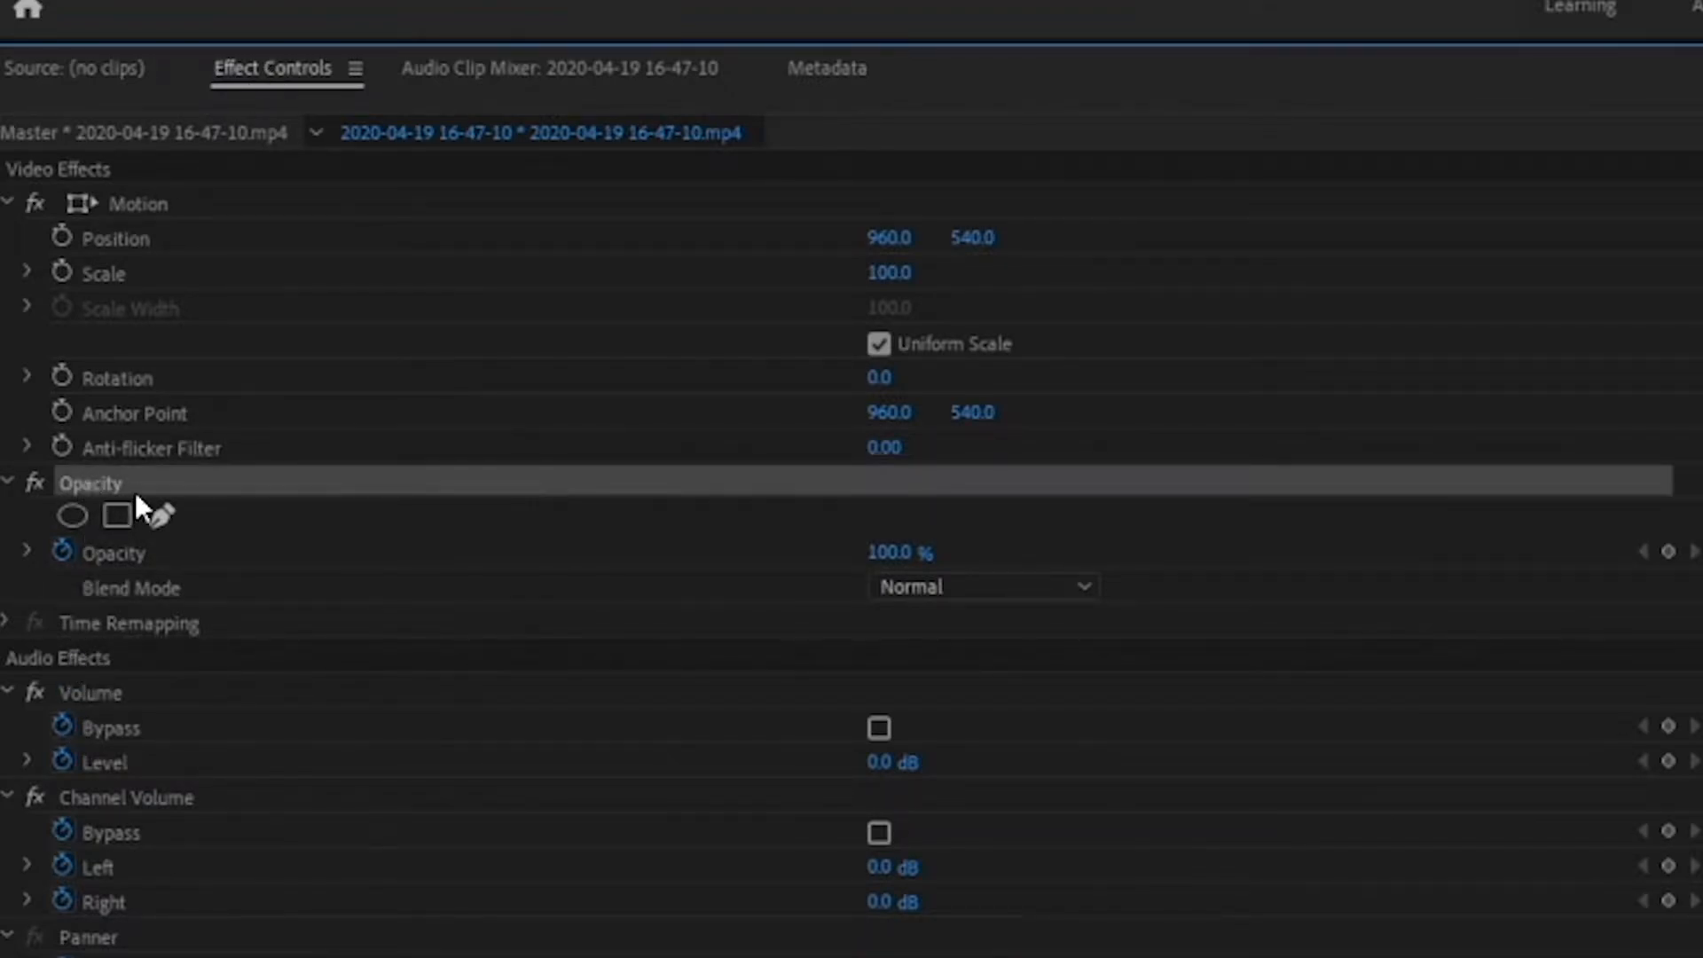
mouse_move(190, 603)
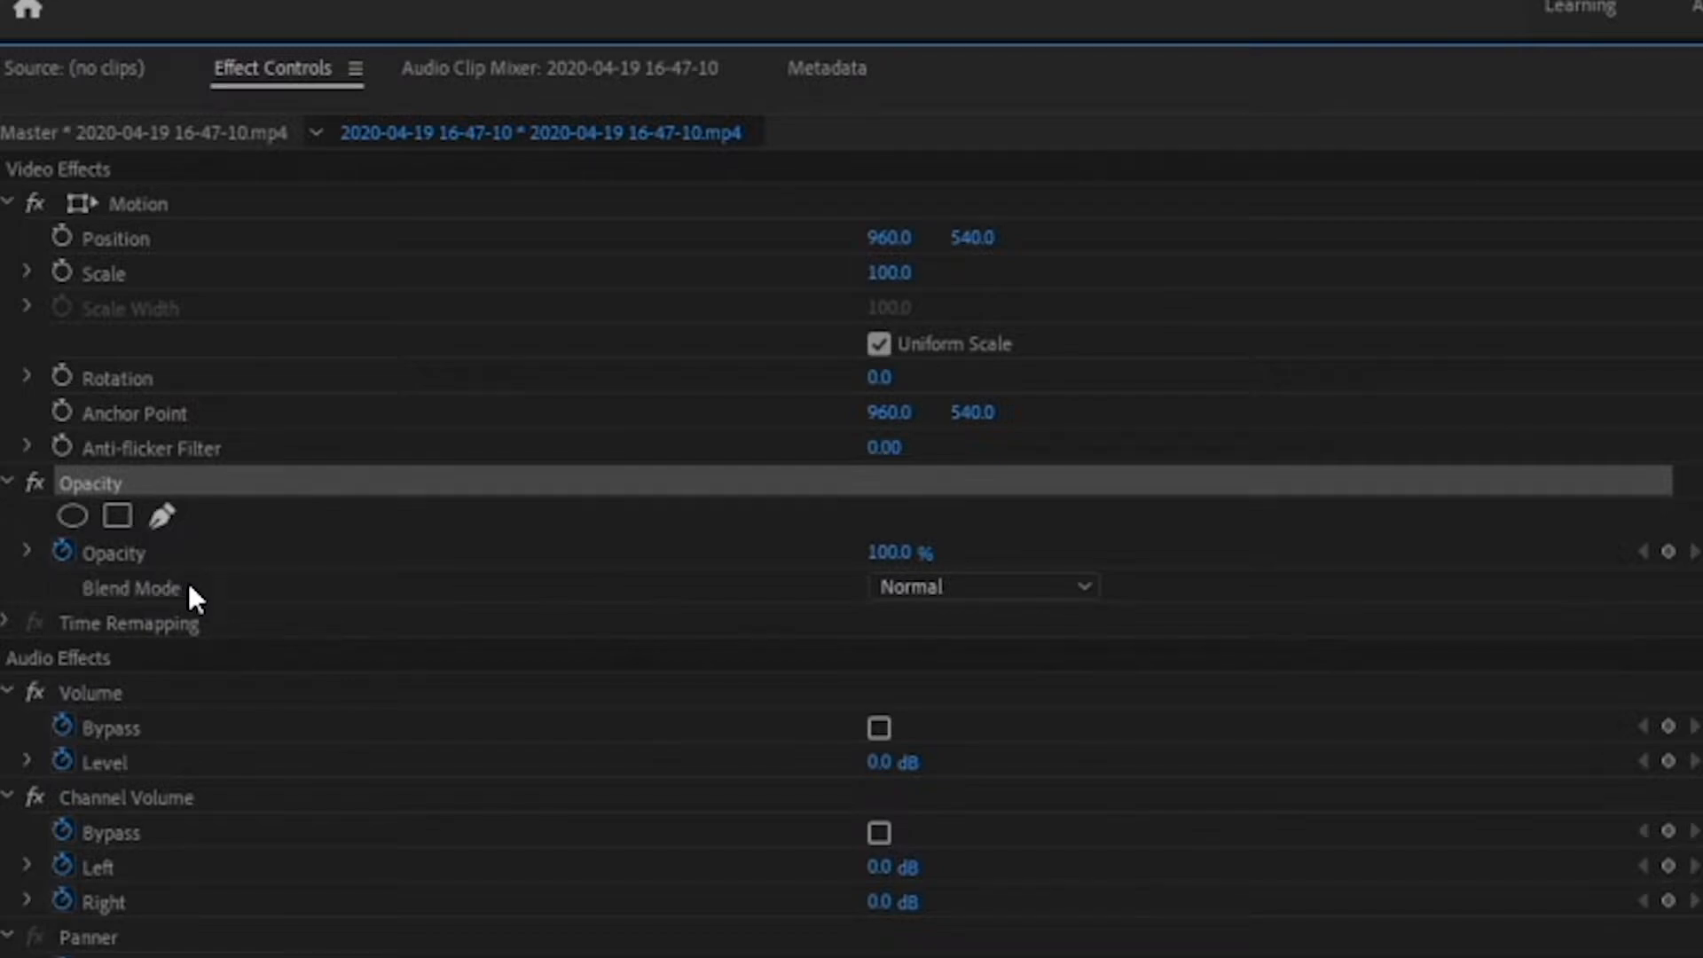
mouse_move(160, 573)
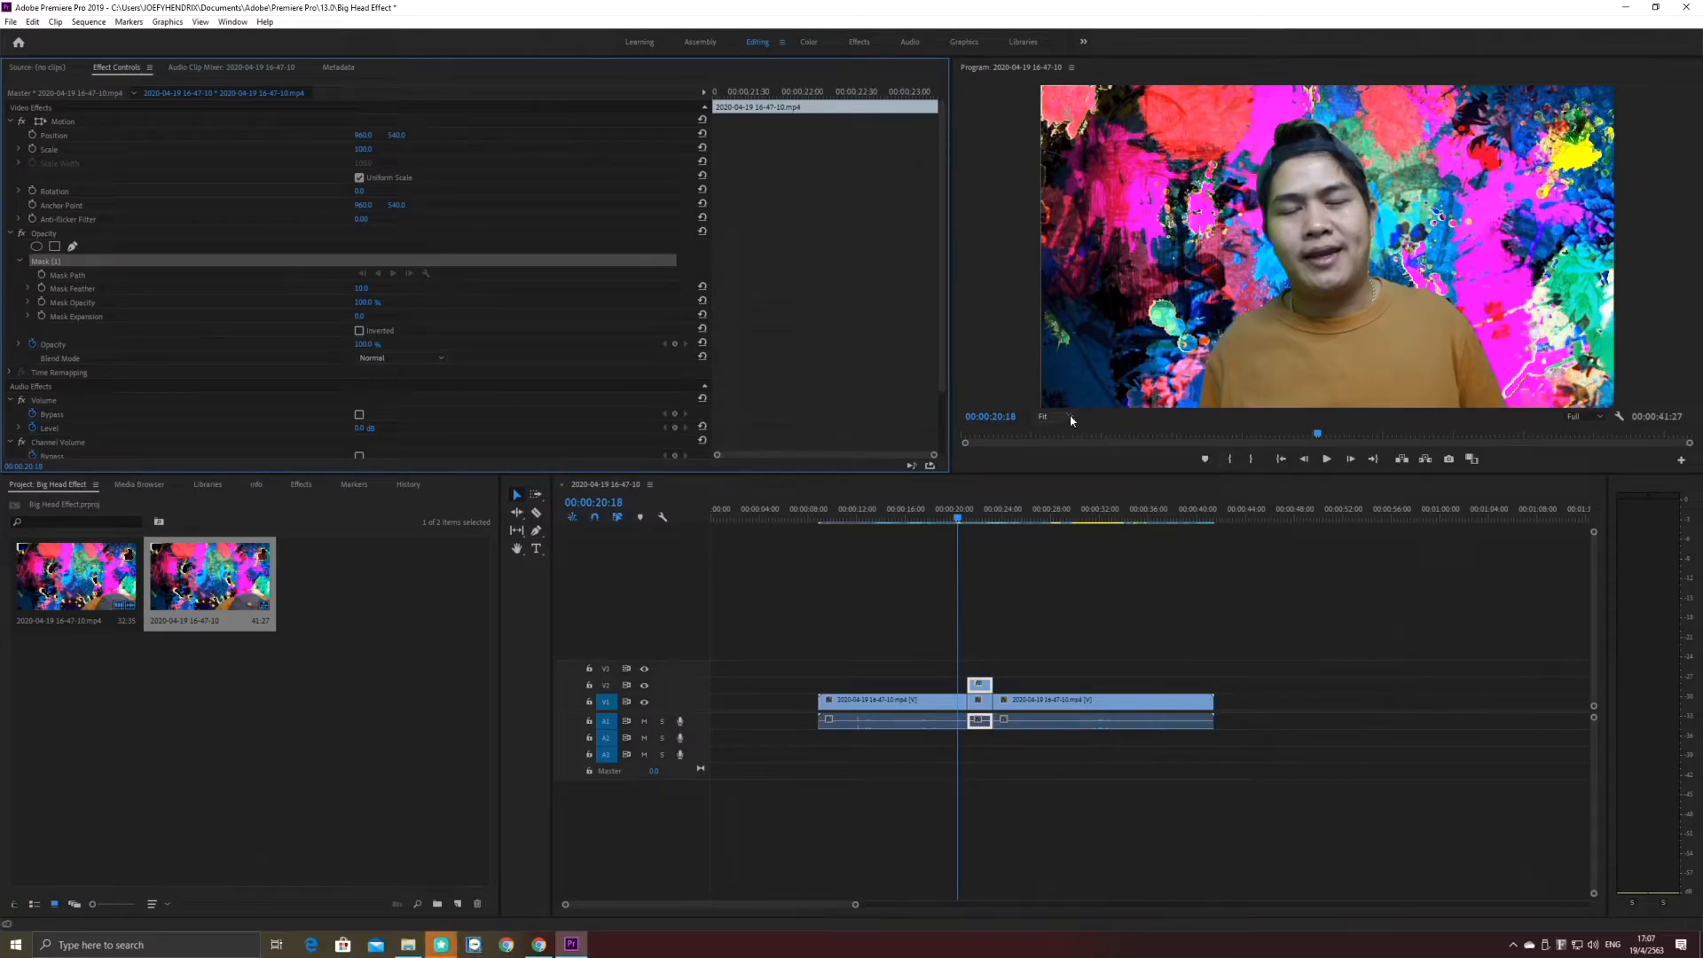
Set the Program monitor zoom to 100%.
left_click(1046, 417)
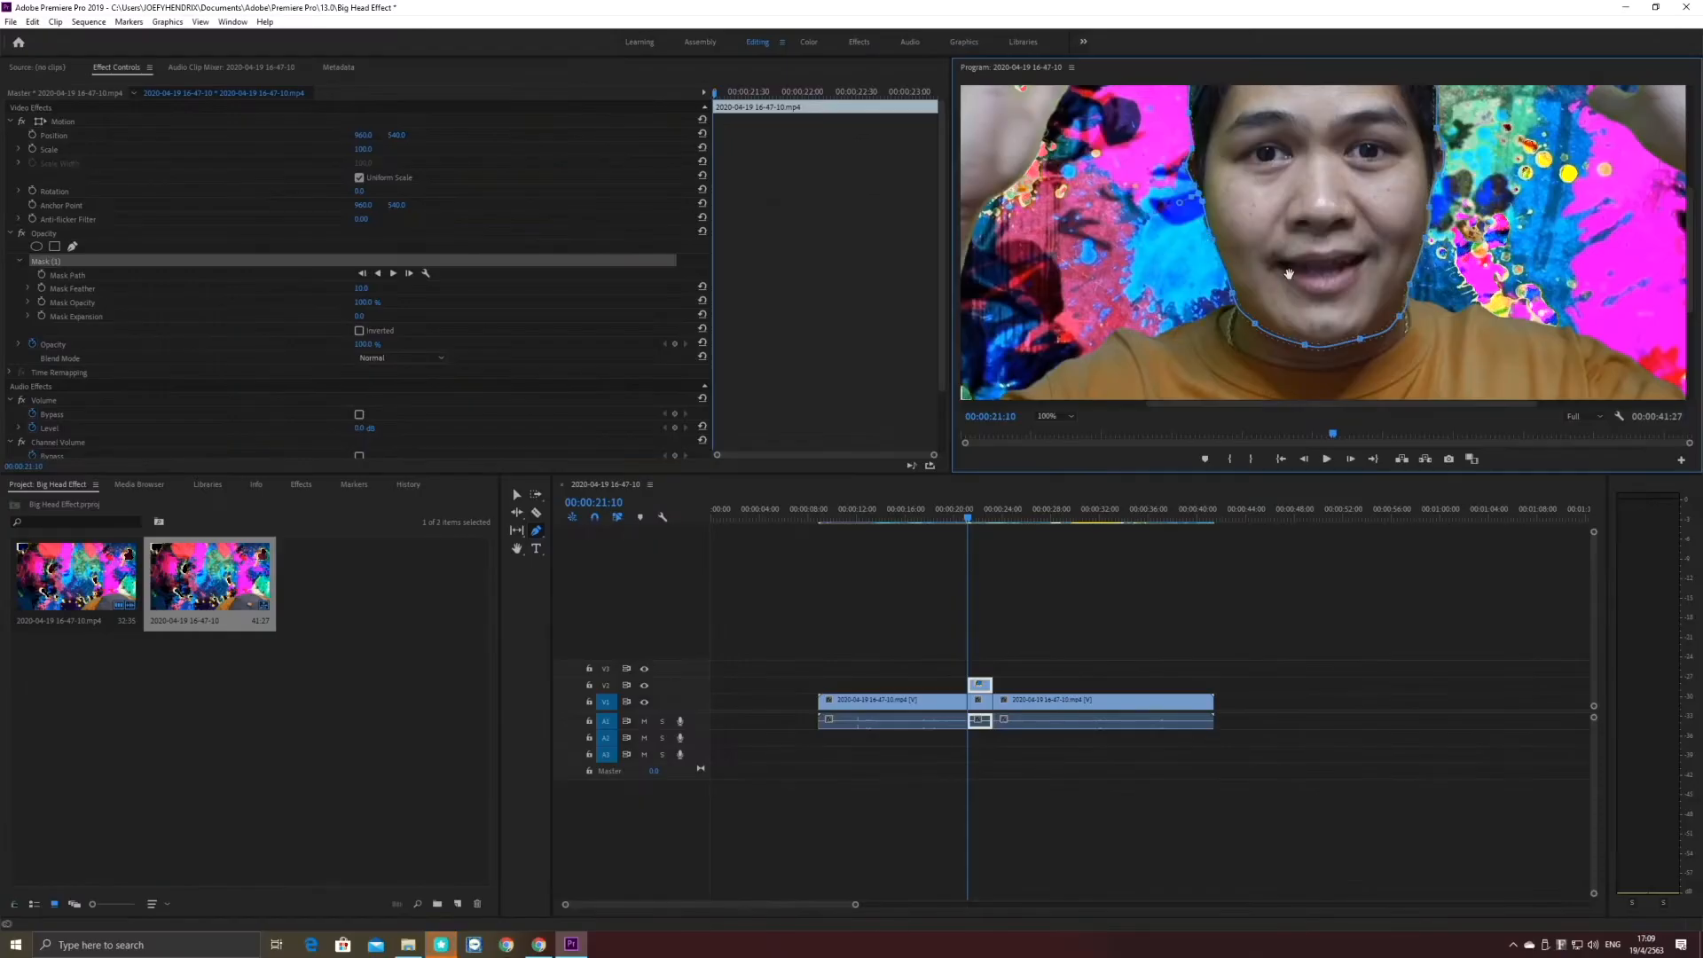
mouse_move(1032, 216)
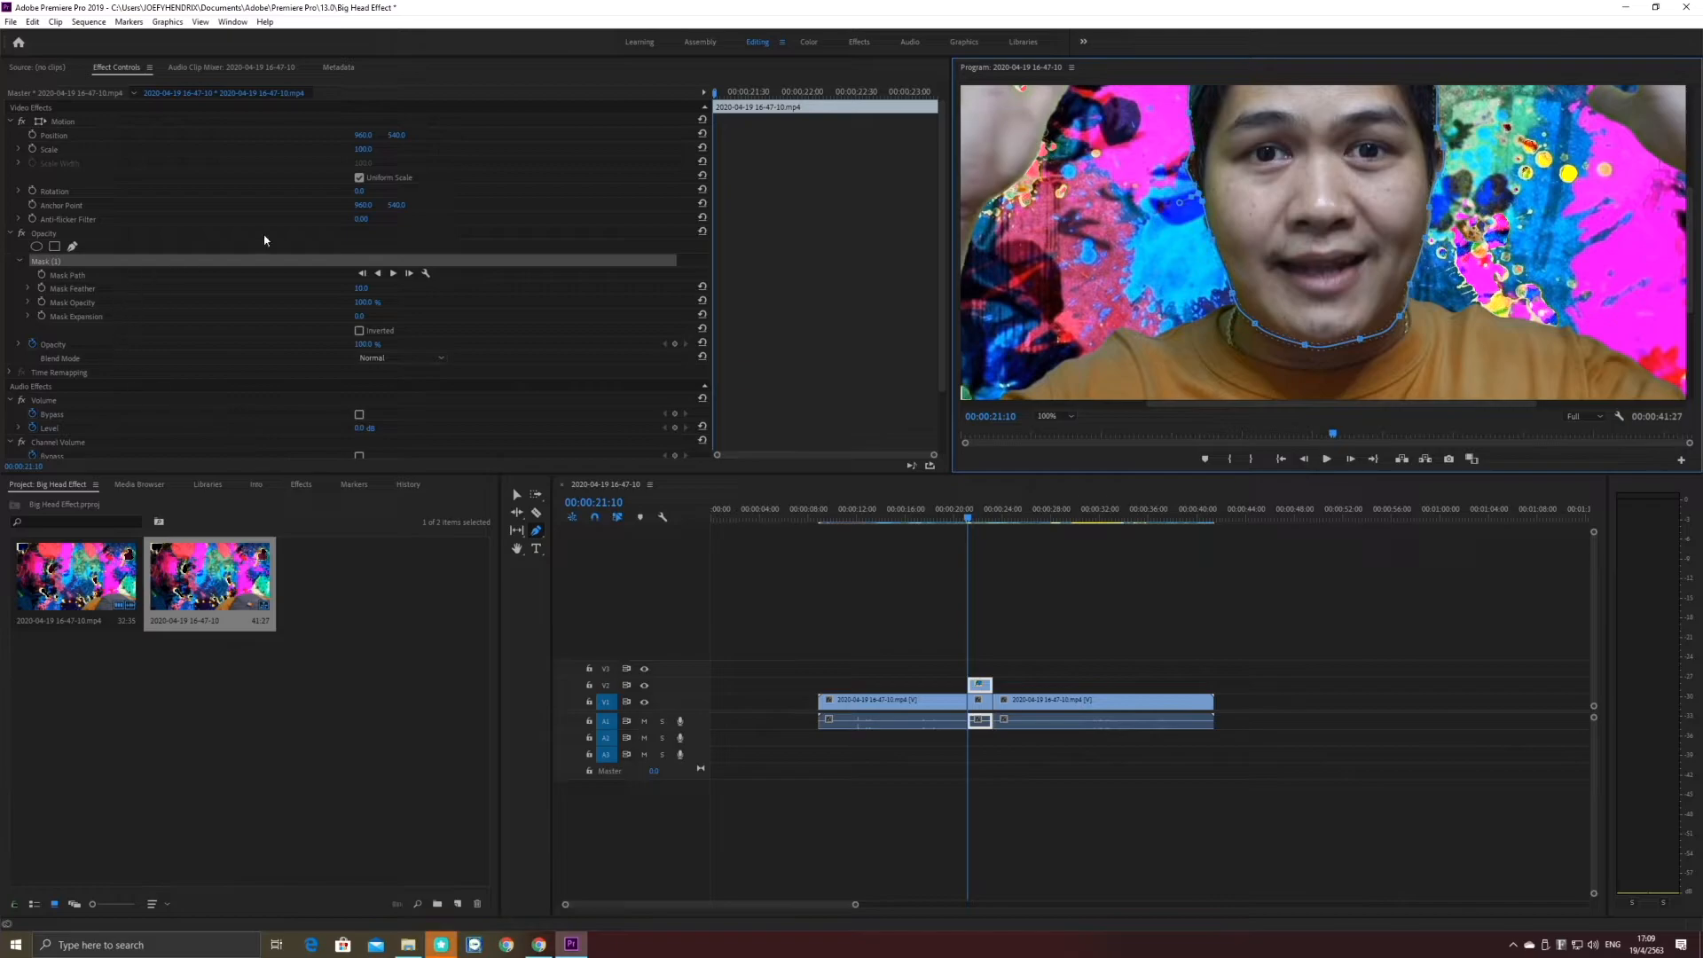
mouse_move(602, 377)
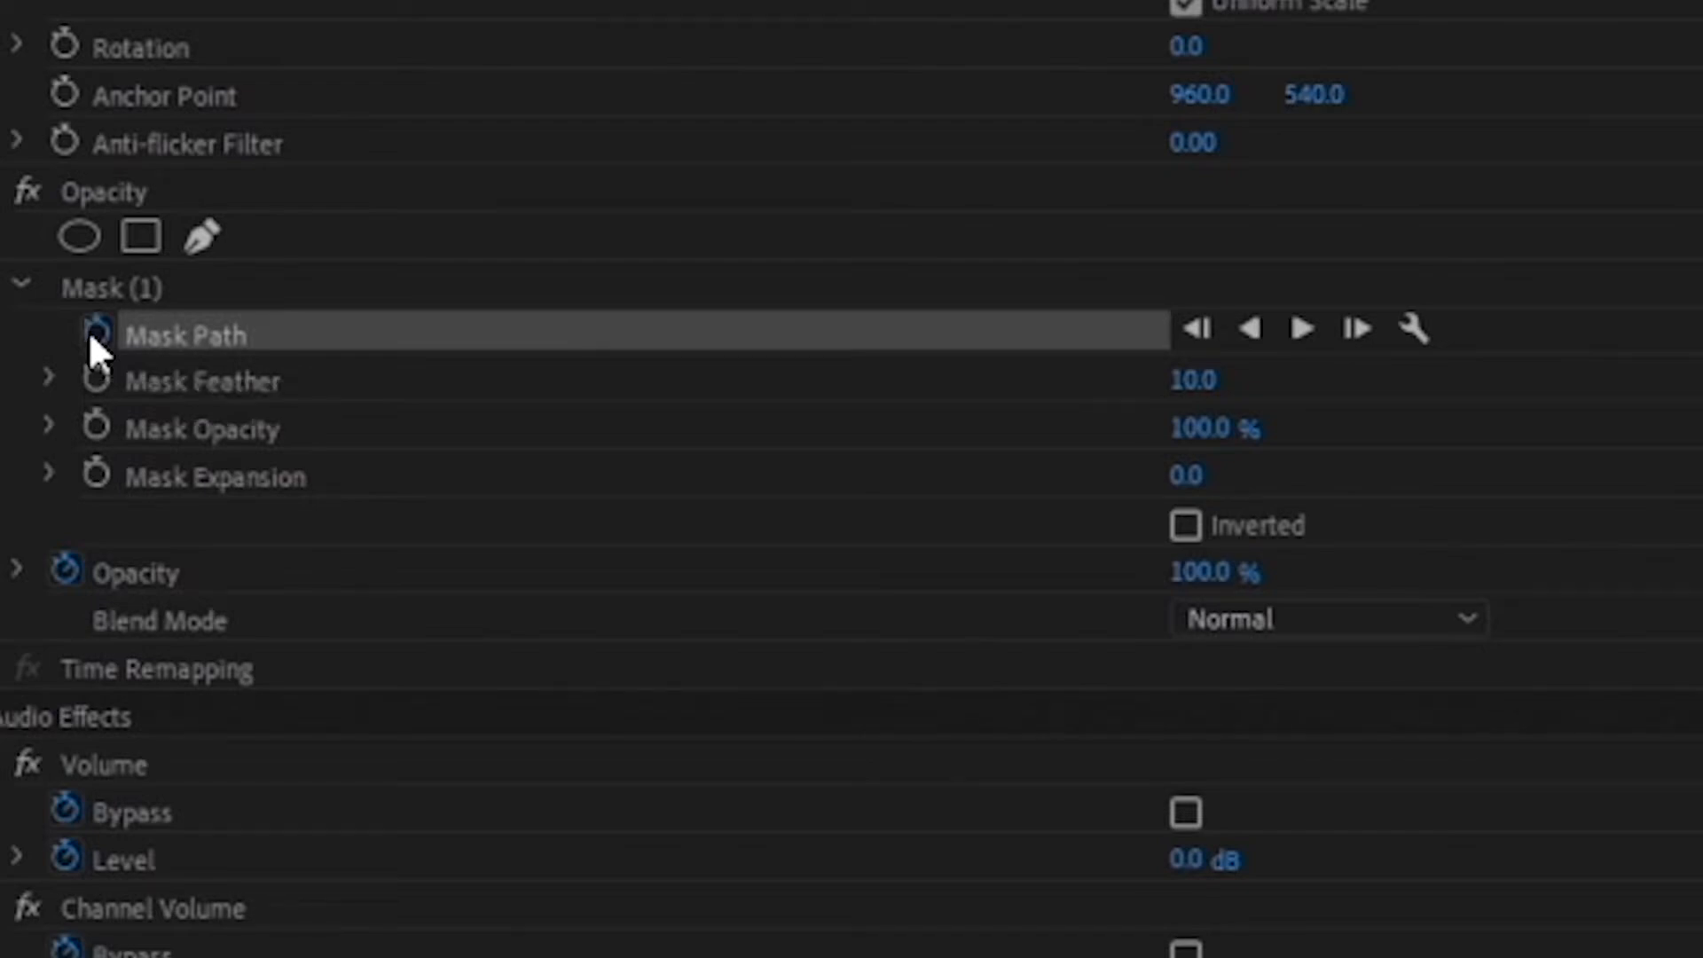
mouse_move(1358, 329)
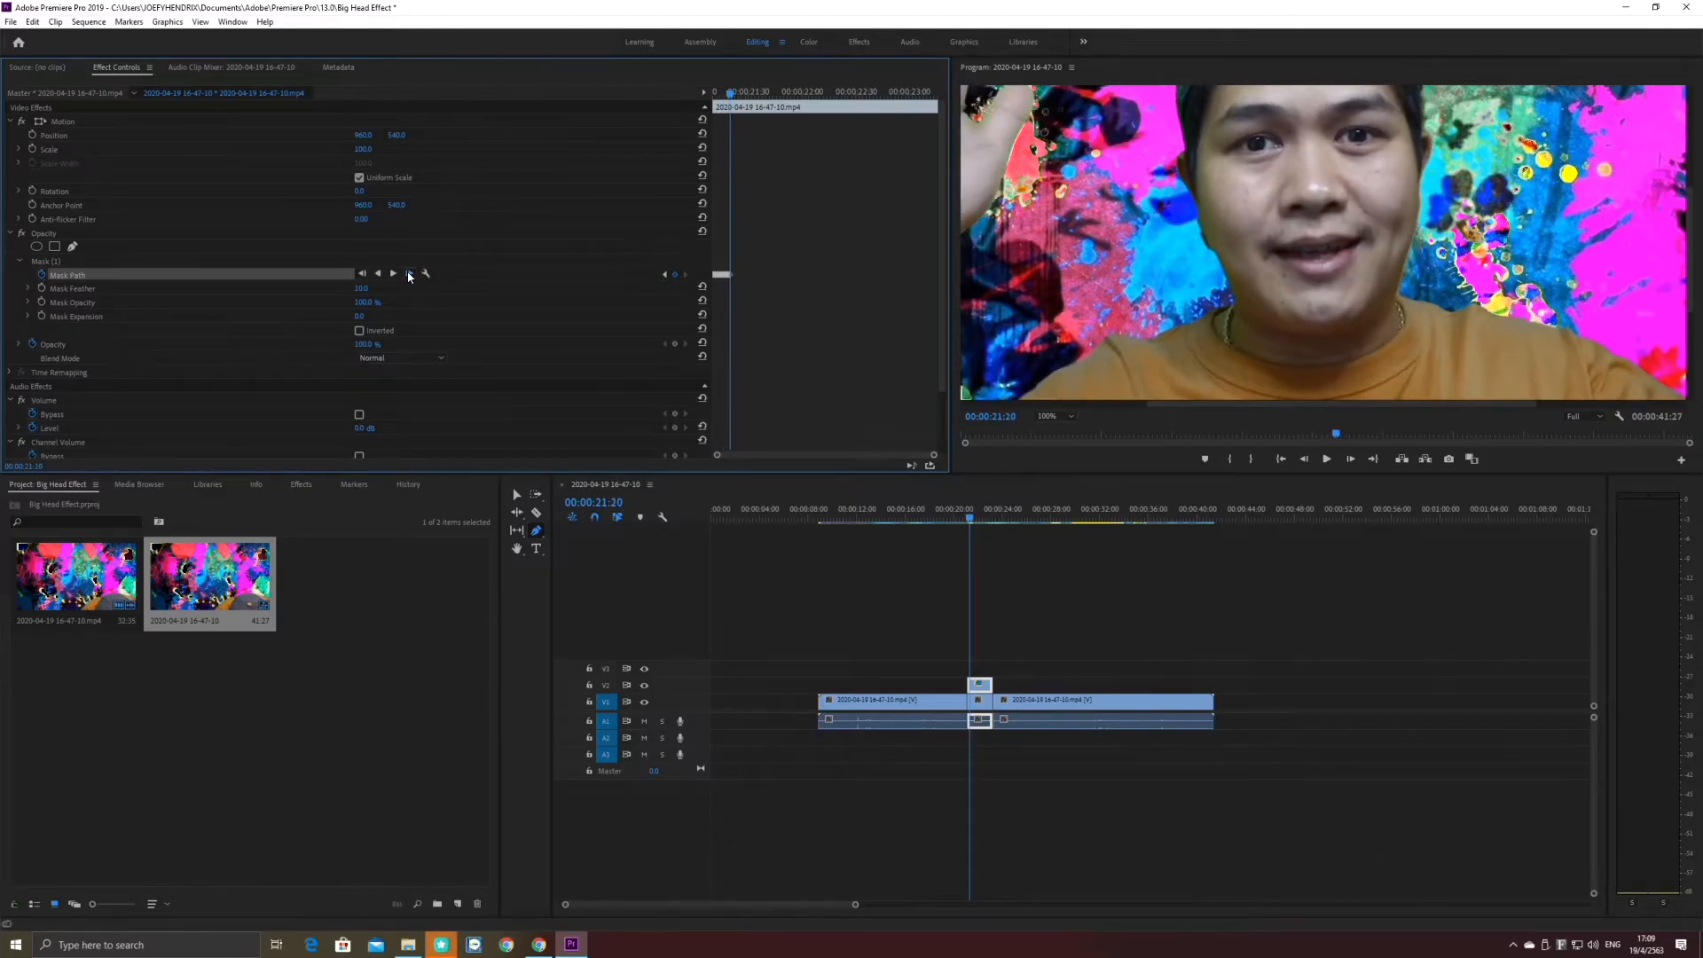
Track the head mask forward through the copied clip's frames.
left_click(1350, 459)
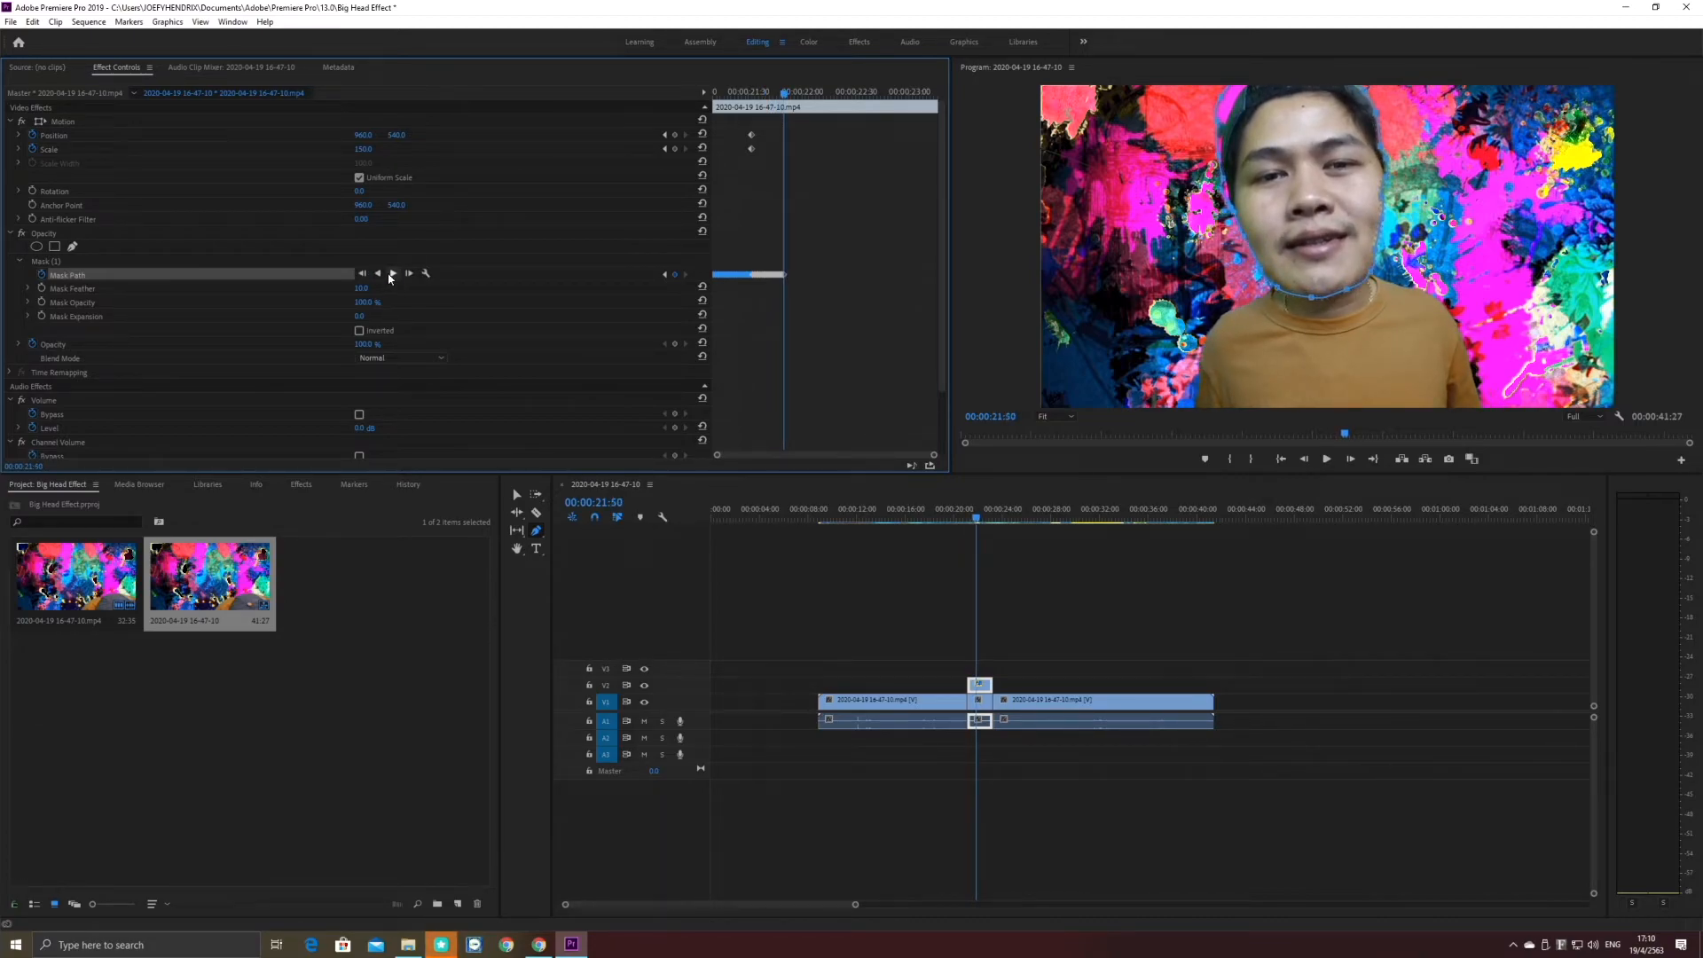
mouse_move(394, 274)
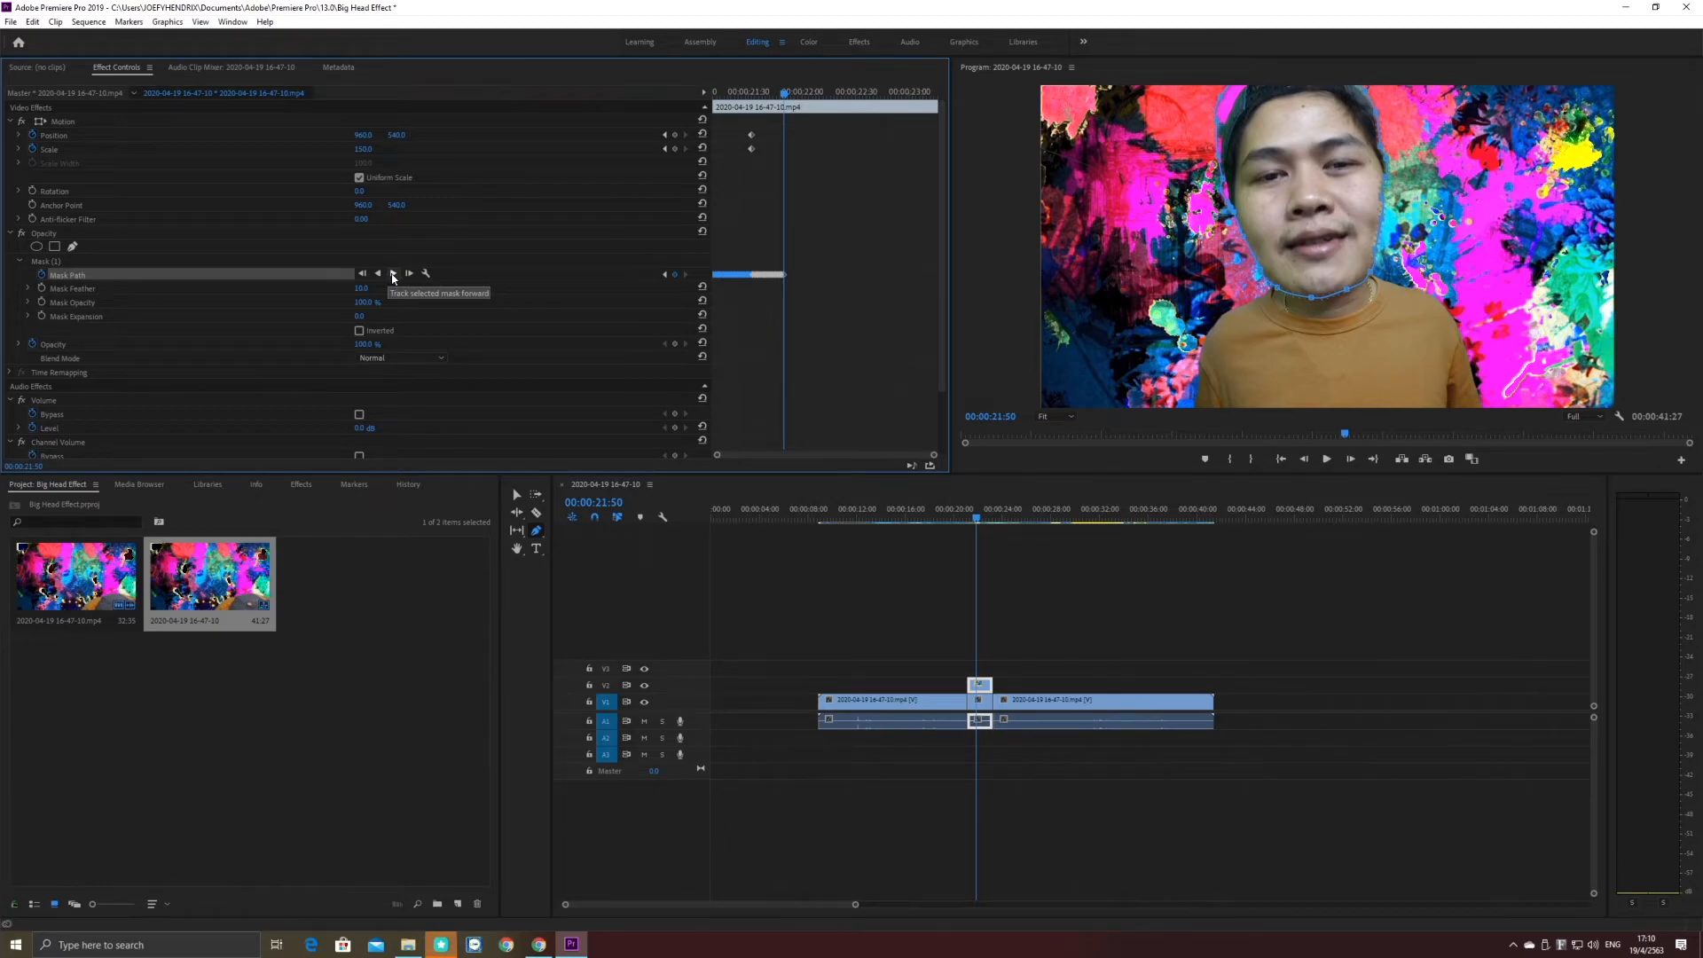
Run another forward tracking pass on the head mask through the clip.
left_click(393, 274)
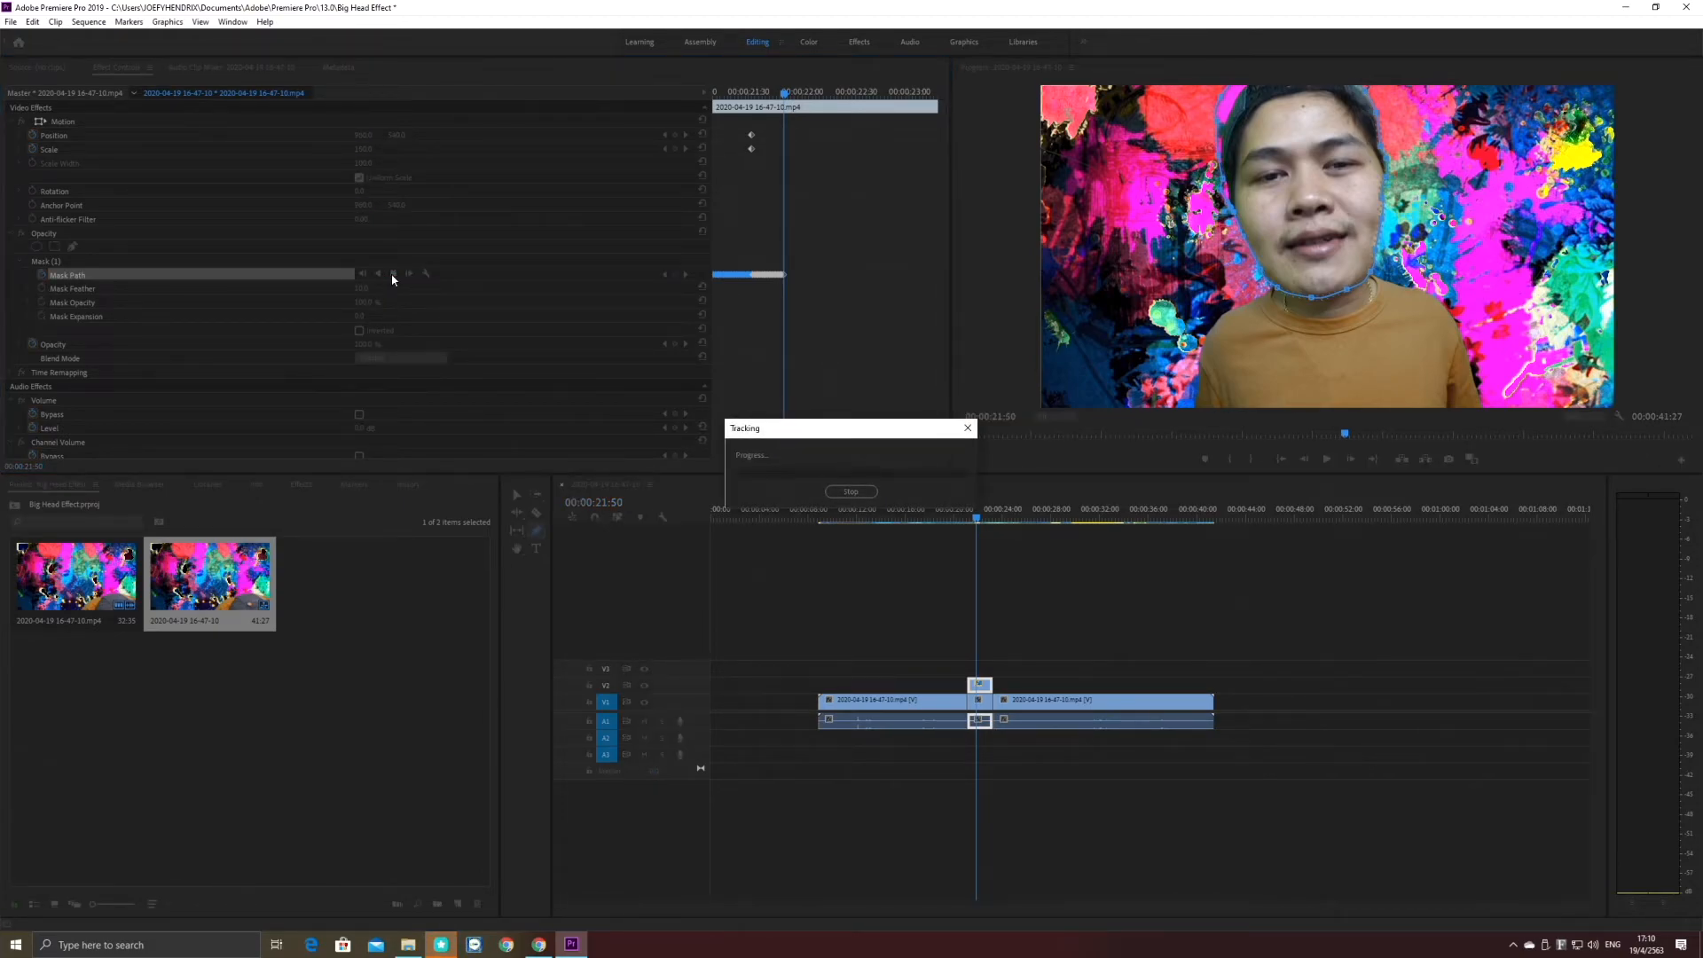